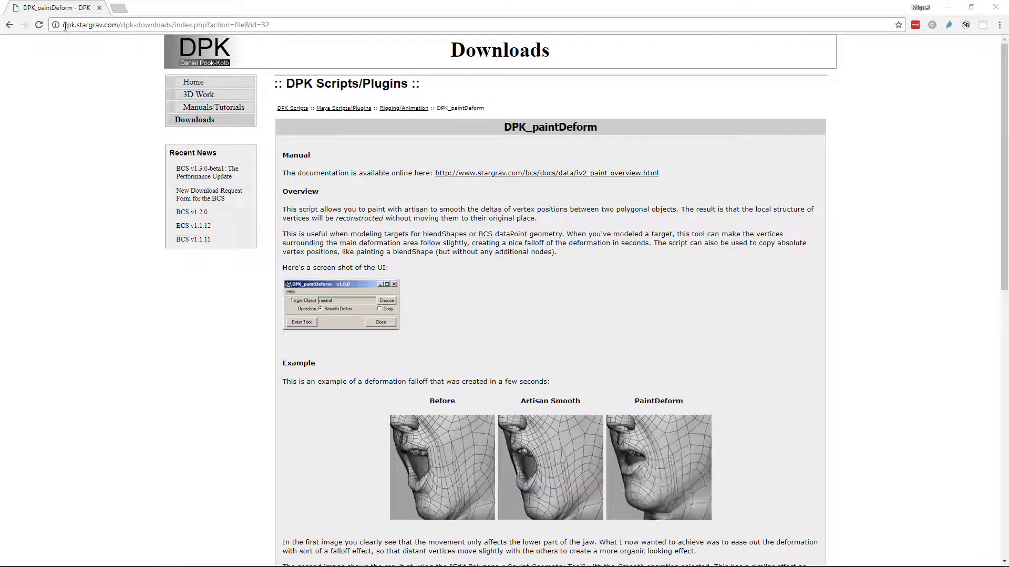
Step: Highlight "smooth the deltas of vertex positions" in the DPK_paintDeform overview
click(161, 25)
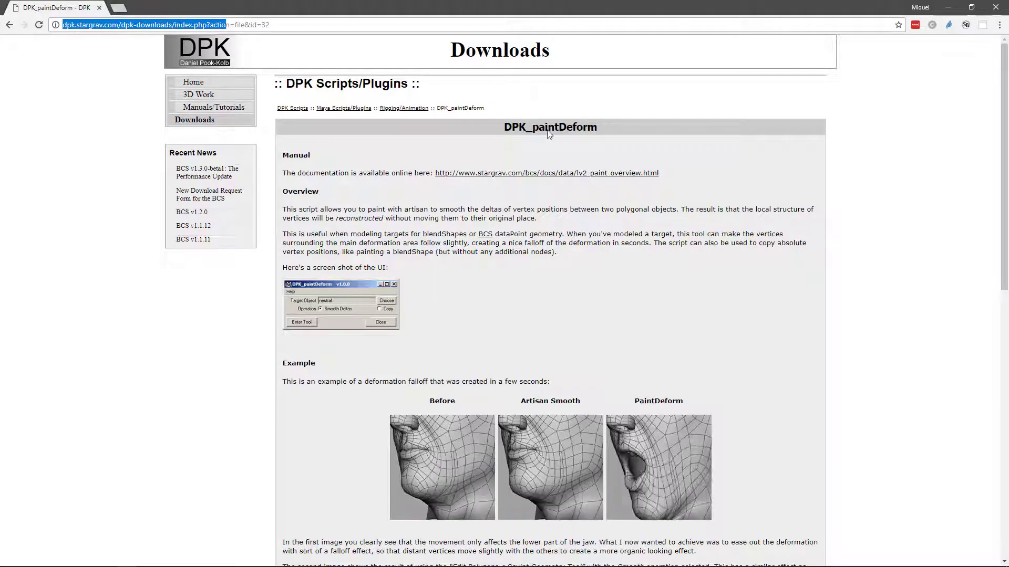
double_click(550, 127)
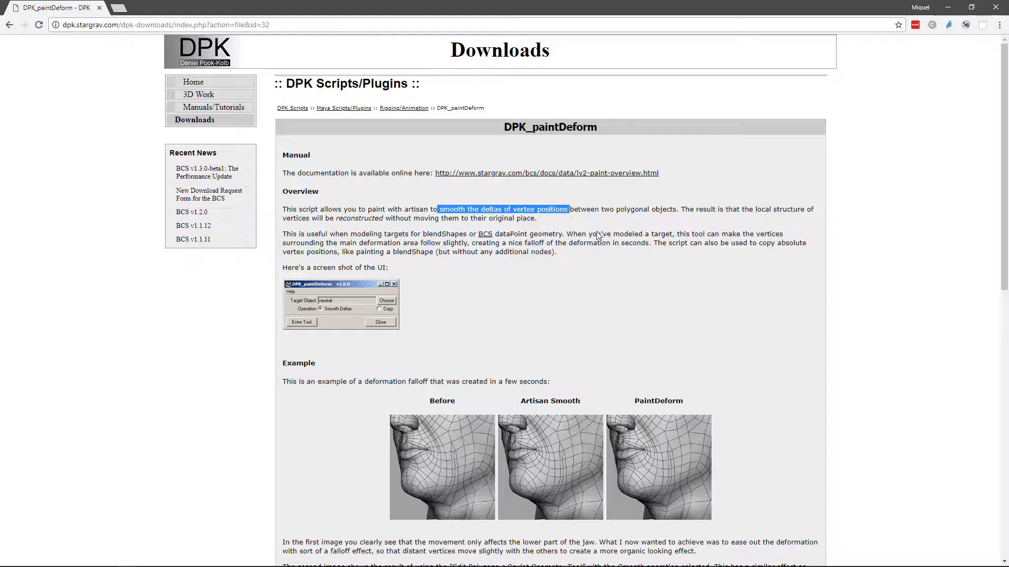
Step: Scroll down to the Before, Artisan Smooth and PaintDeform face comparison example
scroll(down, 3)
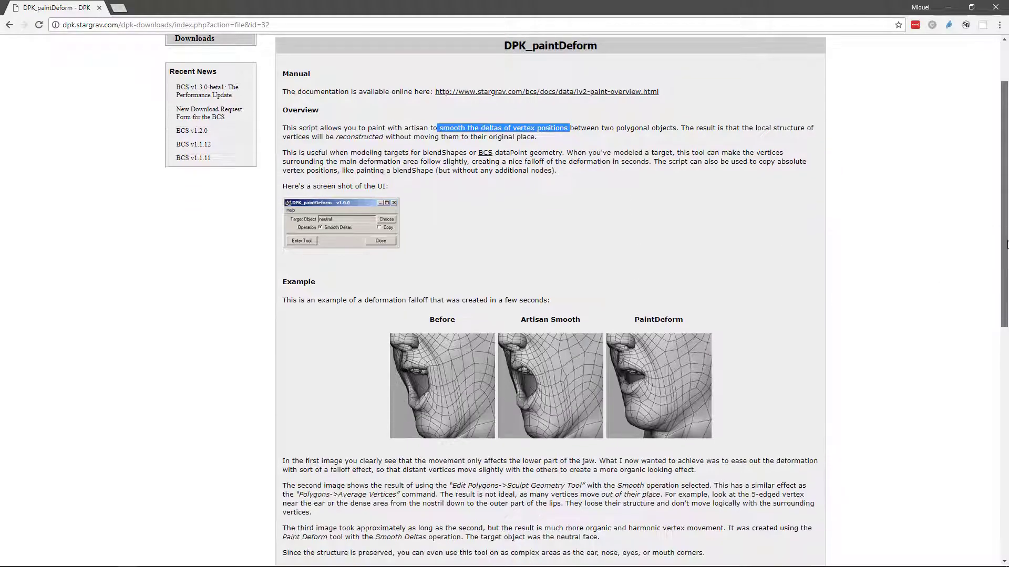
scroll(down, 3)
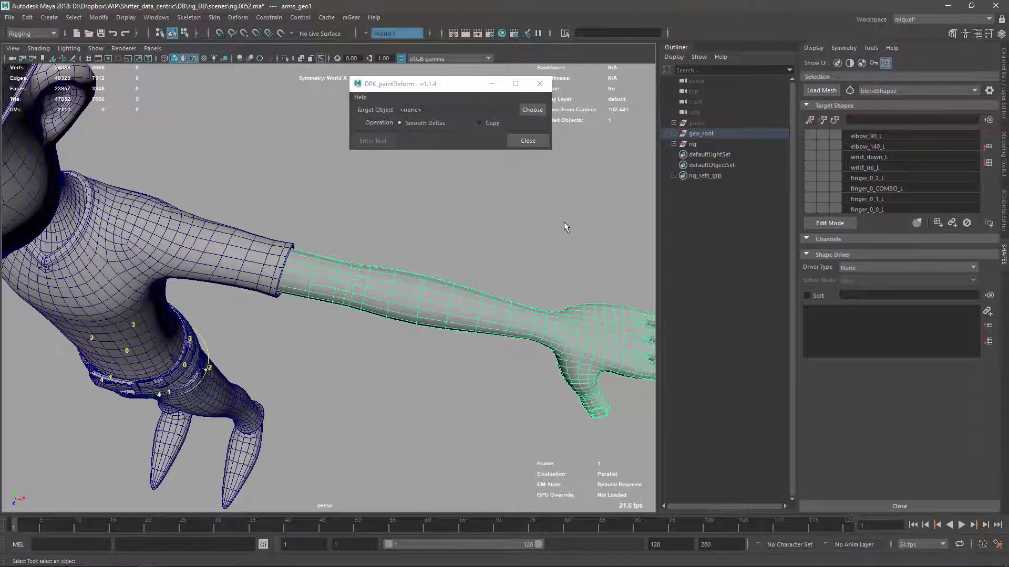
Step: Select arms_geo1 in the Outliner and load it as the DPK_paintDeform target
click(702, 154)
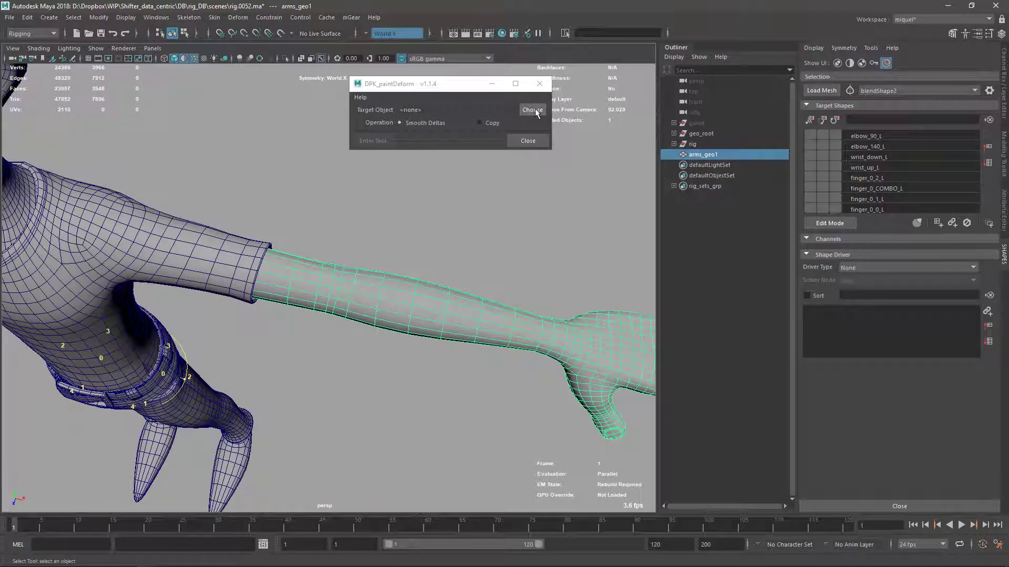
click(531, 110)
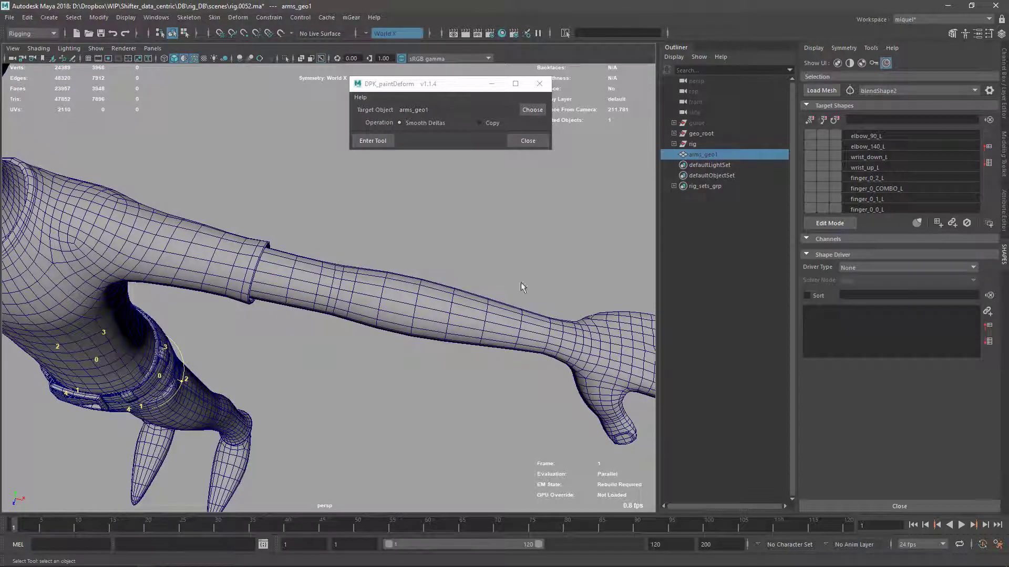
mouse_move(340, 303)
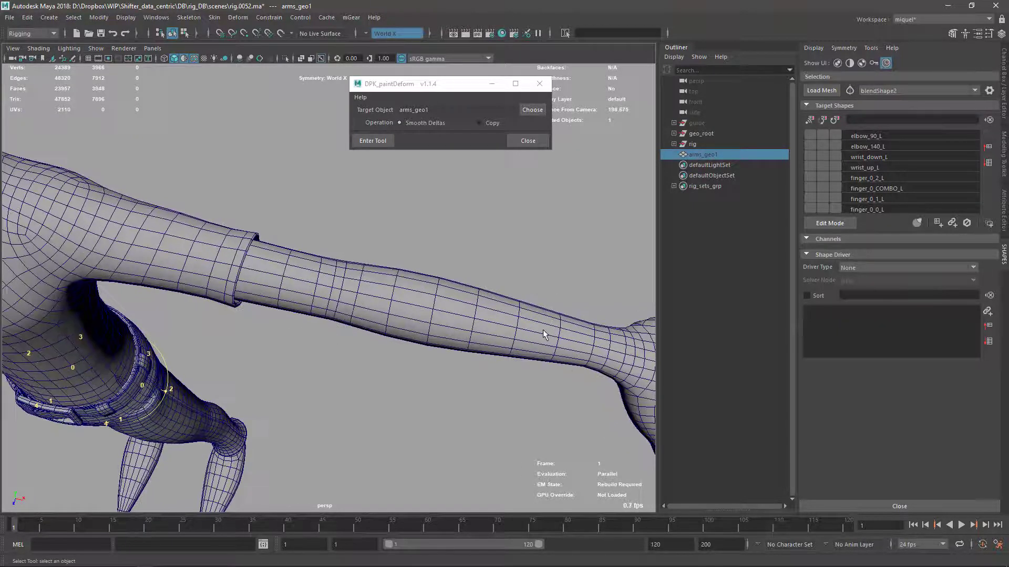
mouse_move(316, 451)
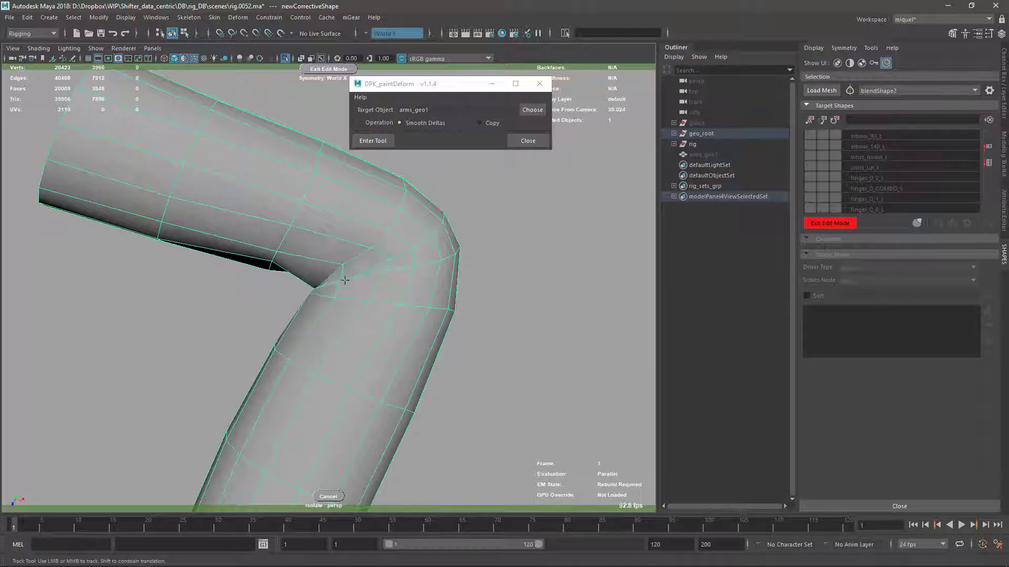
Step: Edit the newCorrective target and isolate the bent elbow mesh for sculpting
click(372, 140)
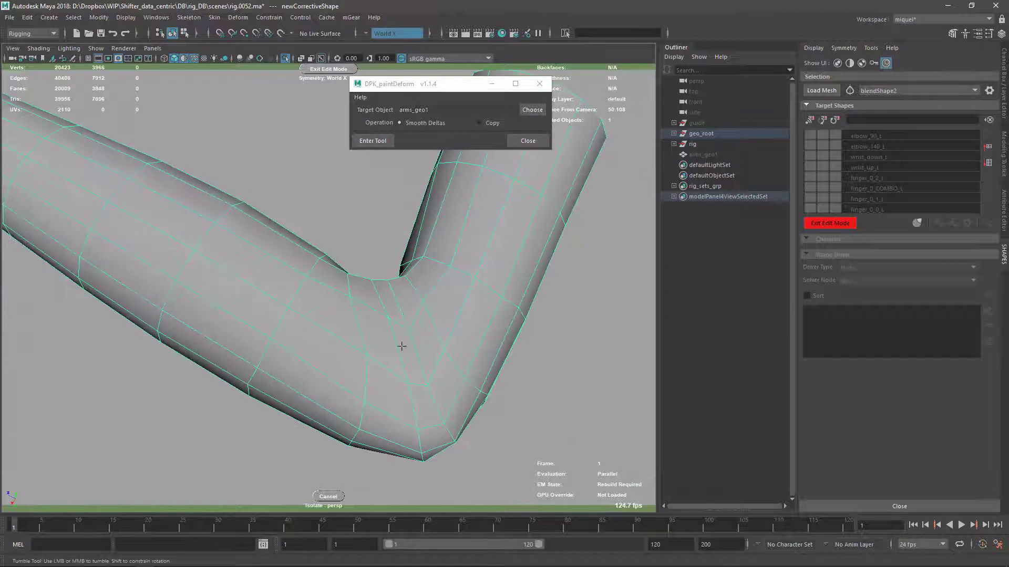
click(372, 141)
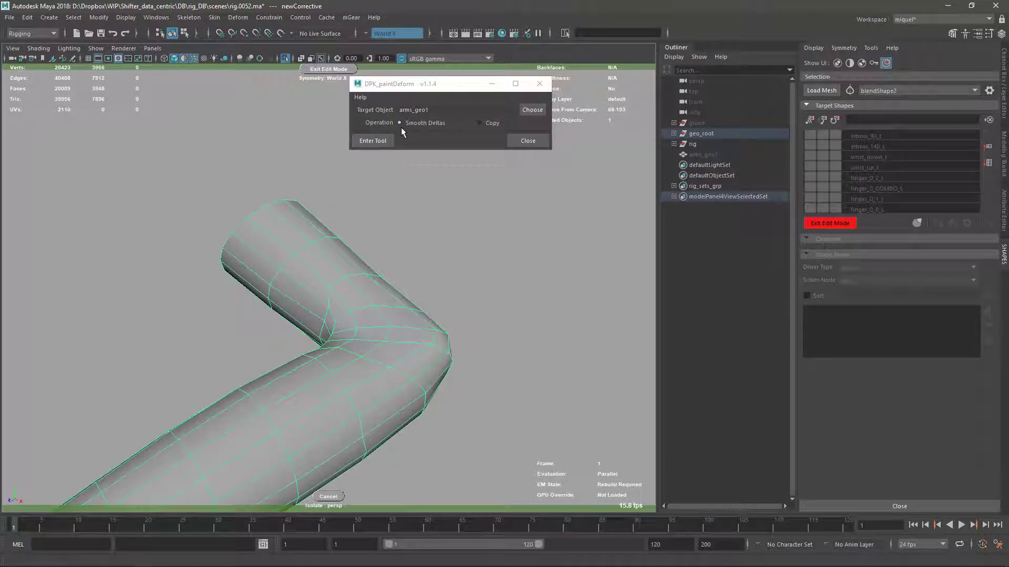
Step: Enter the DPK_paintDeform Smooth Deltas brush and open its tool settings
click(372, 140)
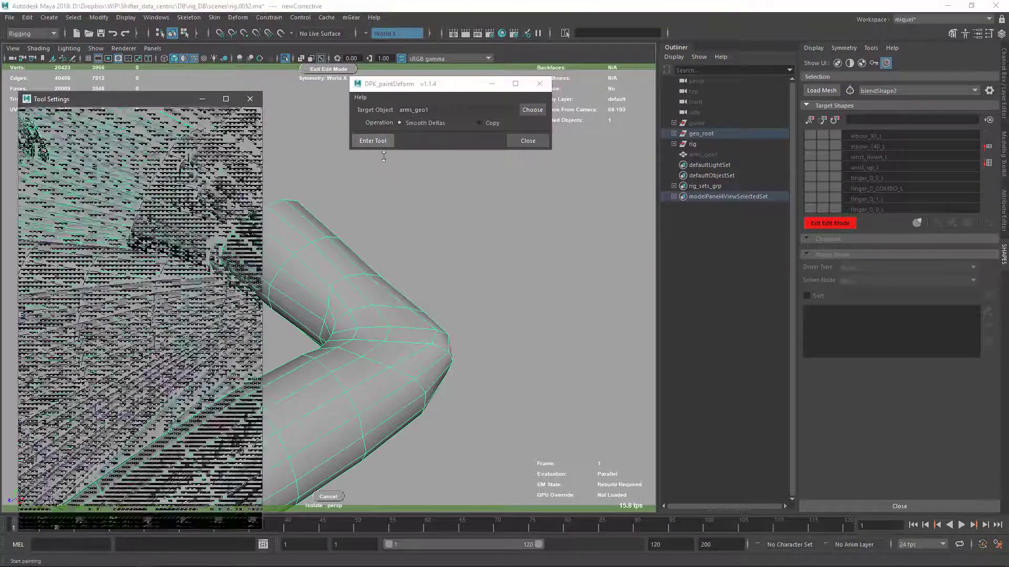
click(372, 140)
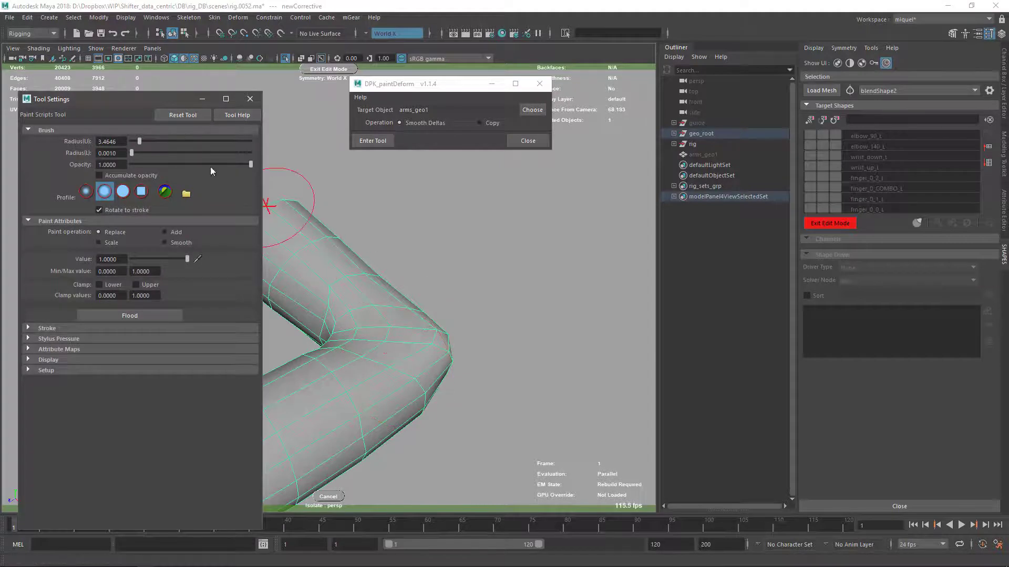